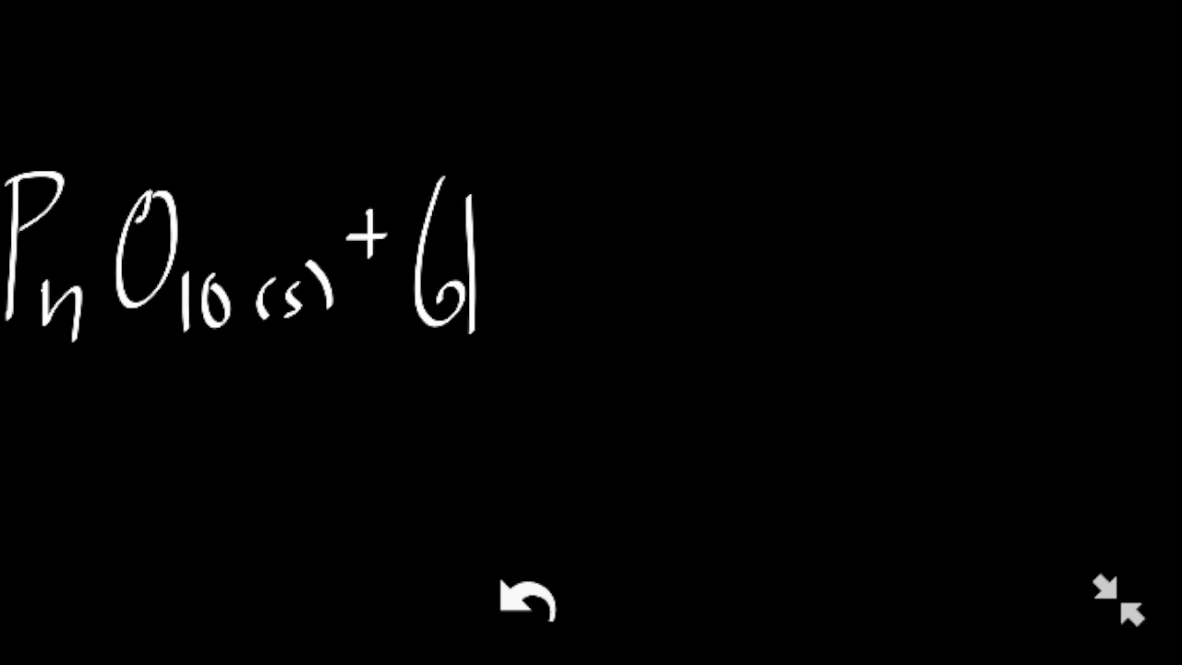
- Handwrite 6H2O(l), the reaction arrow and 4H3PO4(aq) to complete the P4O10 equation
{"action": "type", "text": "H2O."}
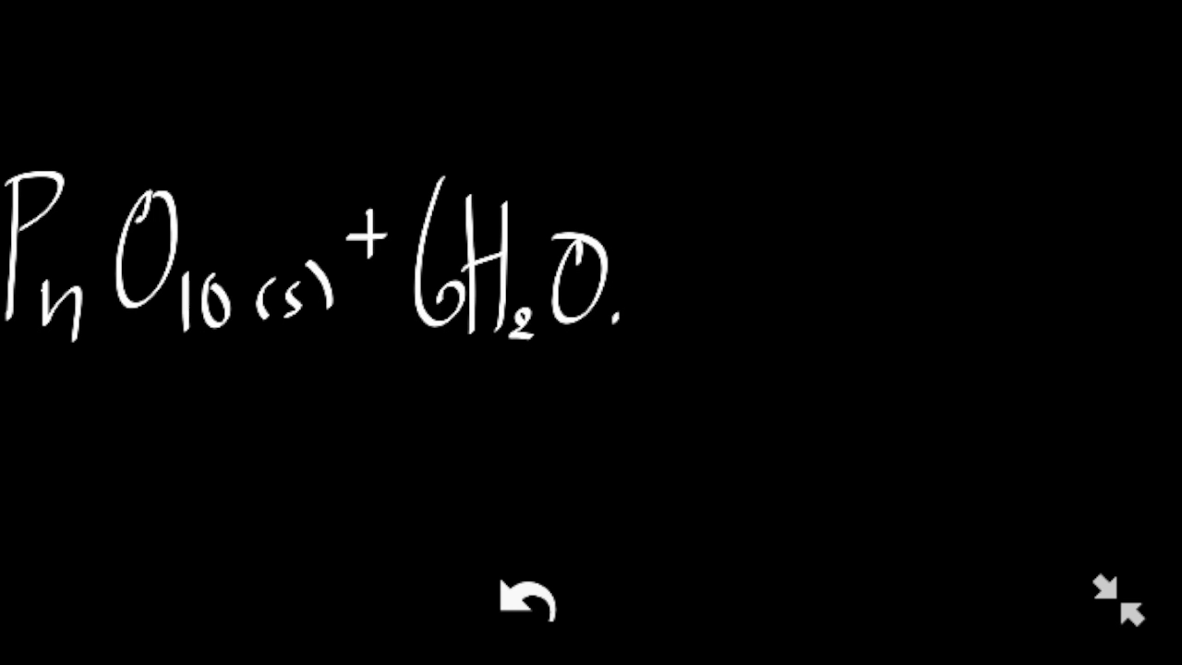
{"action": "type", "text": "(l)"}
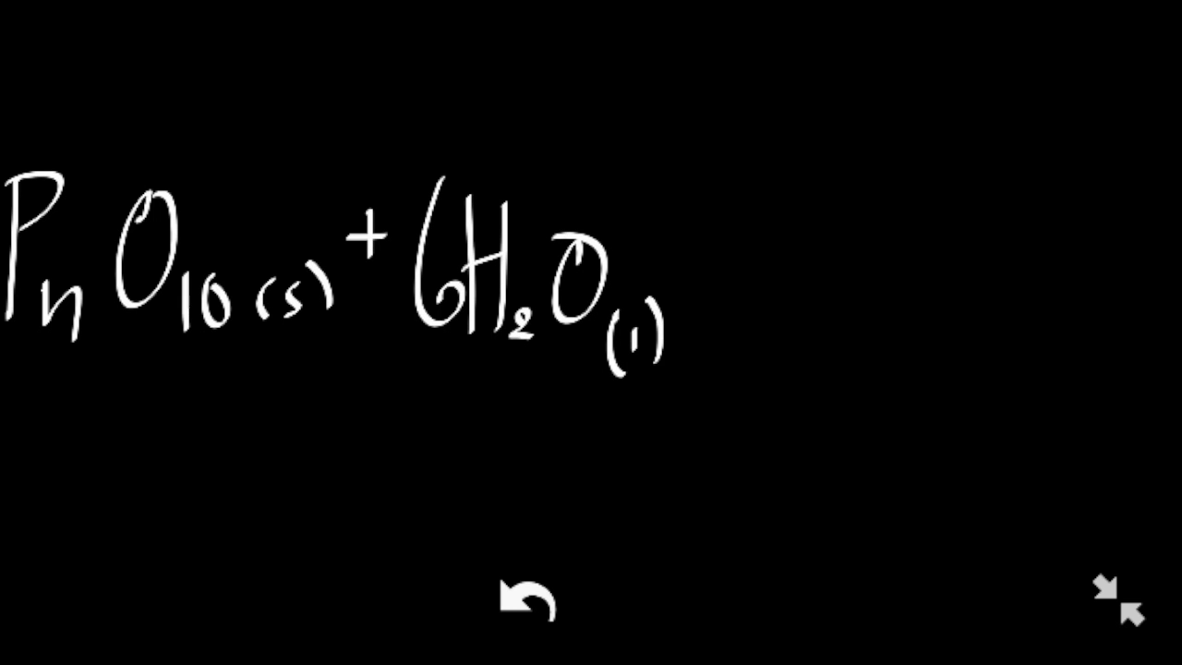
{"action": "left_click_drag", "start_coordinate": [687, 259], "coordinate": [729, 244]}
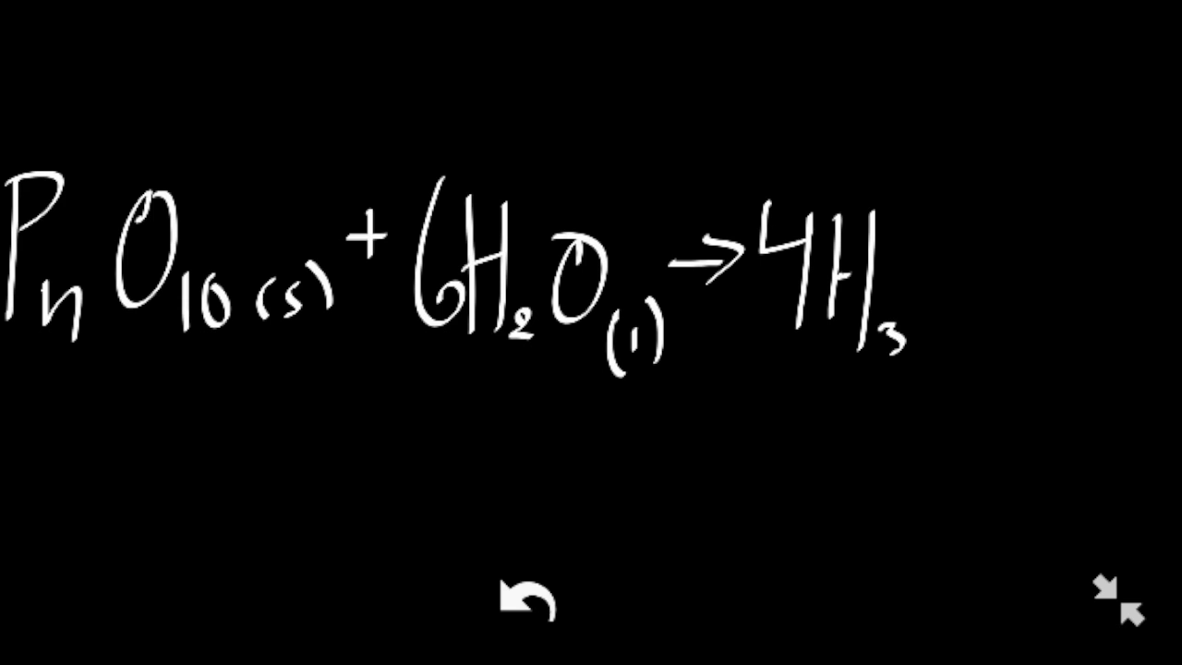
{"action": "type", "text": "PO4(aq"}
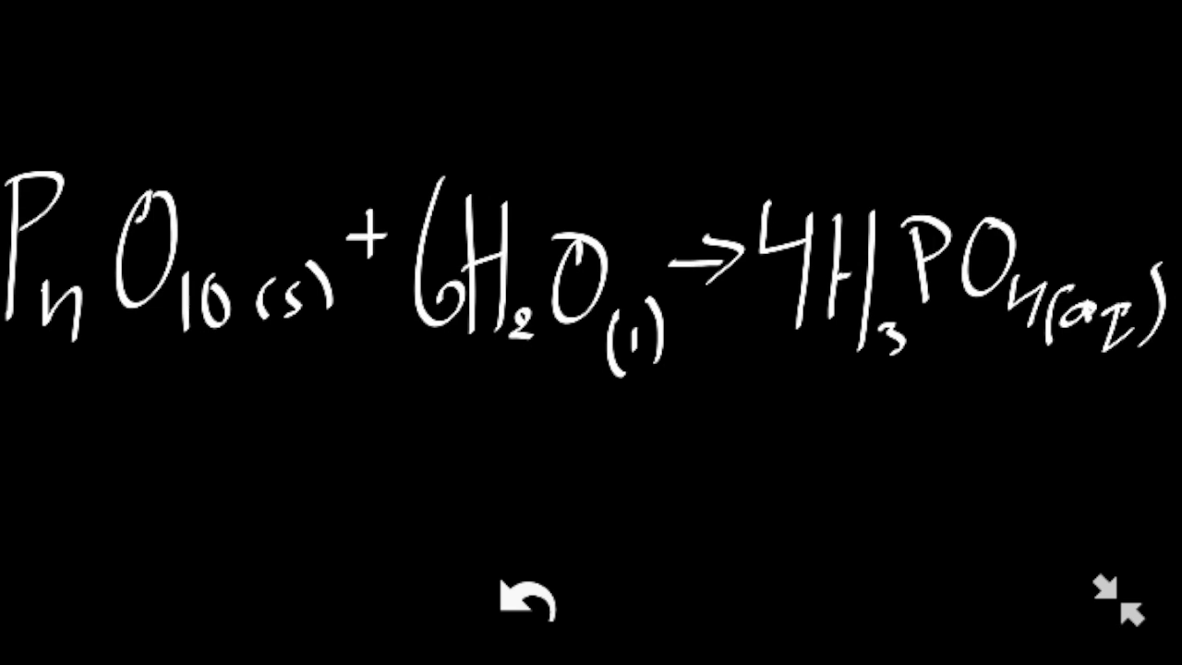
{"action": "left_click", "coordinate": [528, 613]}
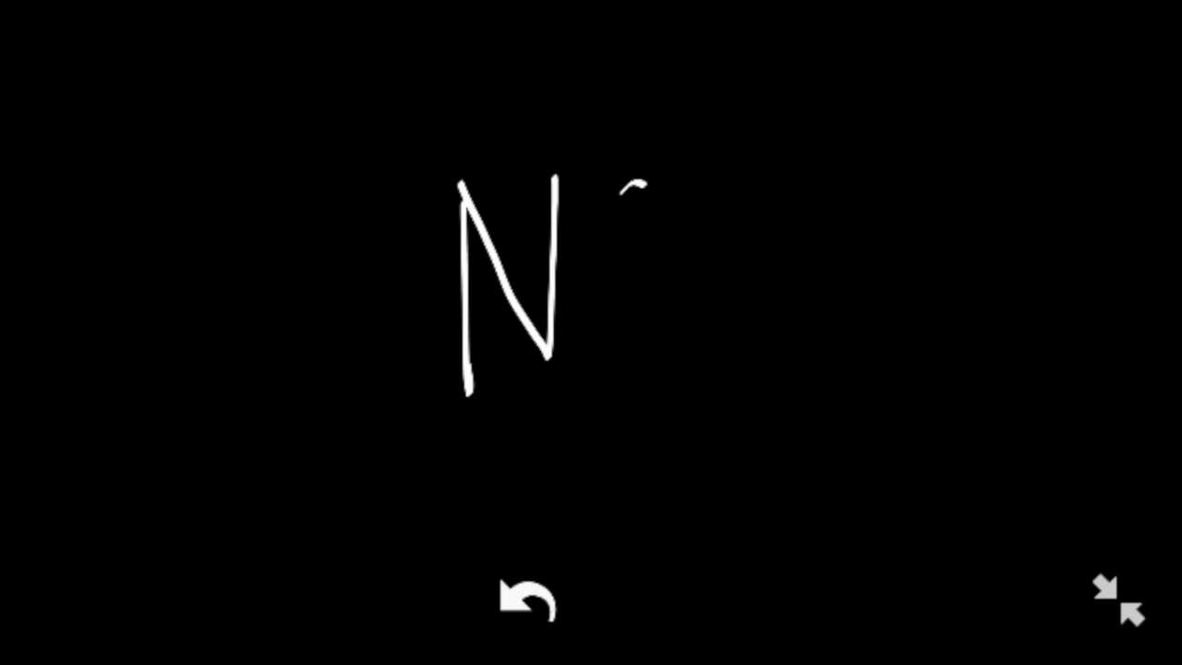
{"action": "left_click_drag", "start_coordinate": [655, 194], "coordinate": [702, 378]}
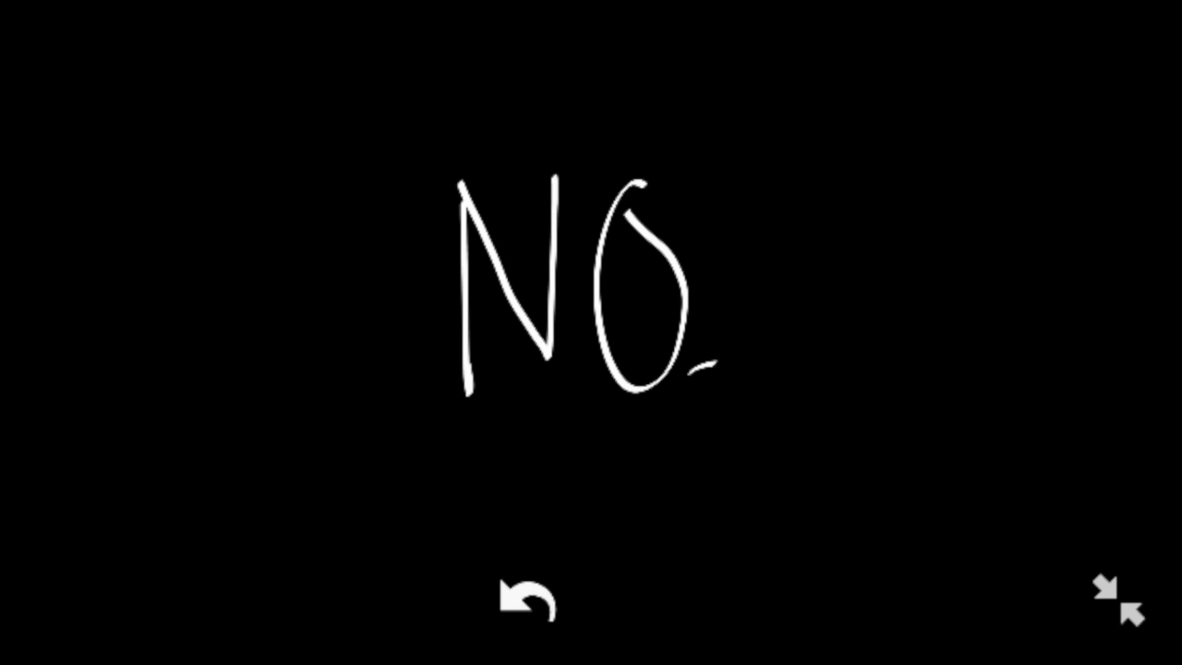
{"action": "left_click_drag", "start_coordinate": [693, 388], "coordinate": [739, 425]}
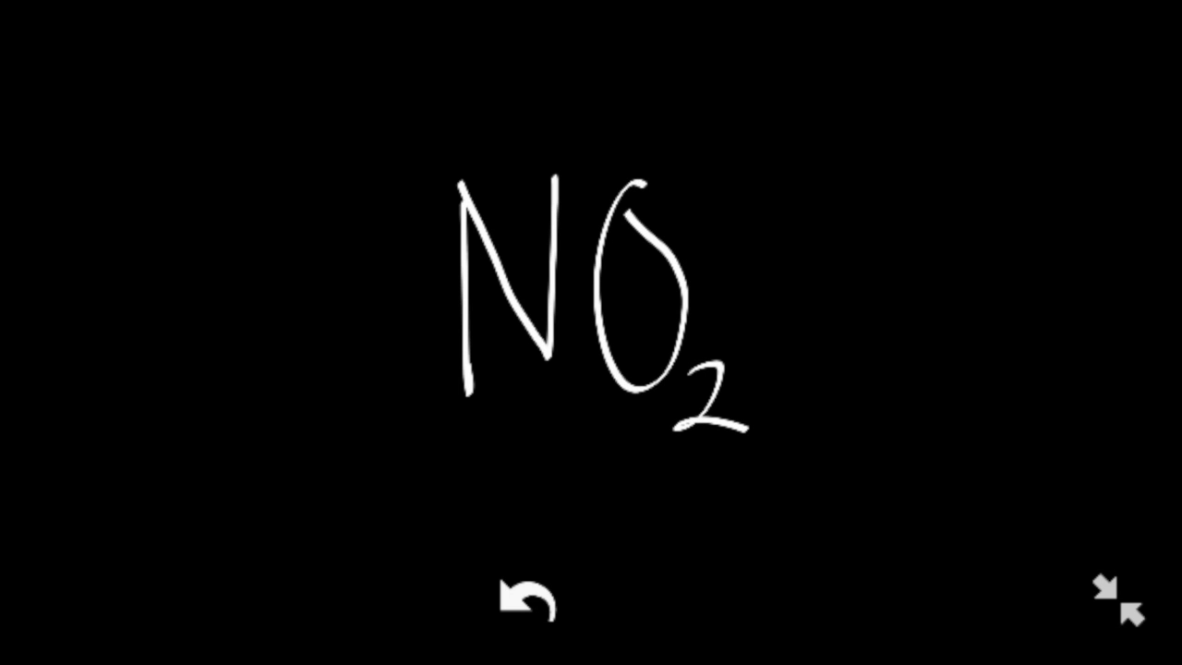
{"action": "left_click", "coordinate": [528, 606]}
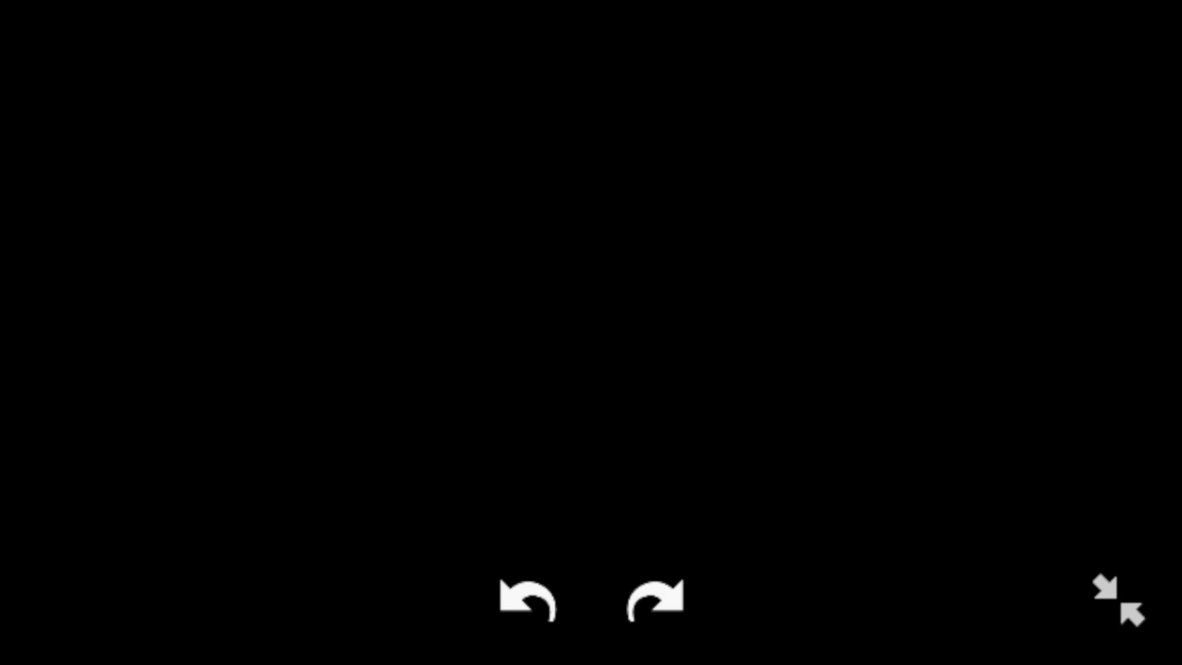
{"action": "left_click_drag", "start_coordinate": [425, 221], "coordinate": [535, 415]}
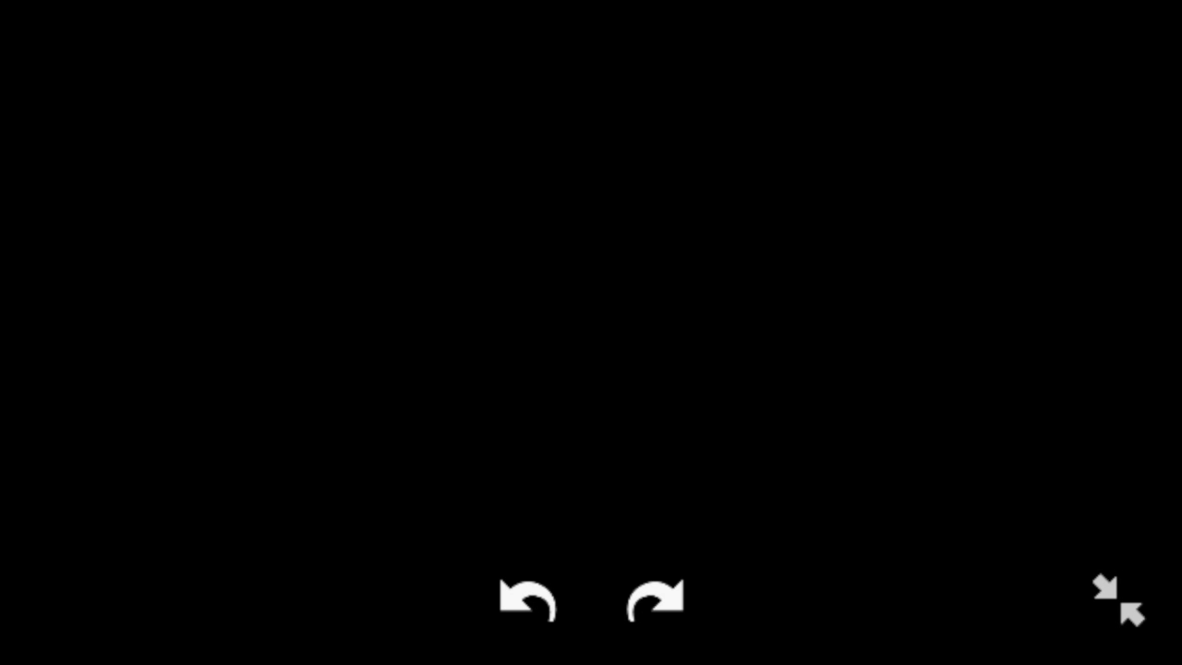
{"action": "left_click_drag", "start_coordinate": [176, 170], "coordinate": [333, 129]}
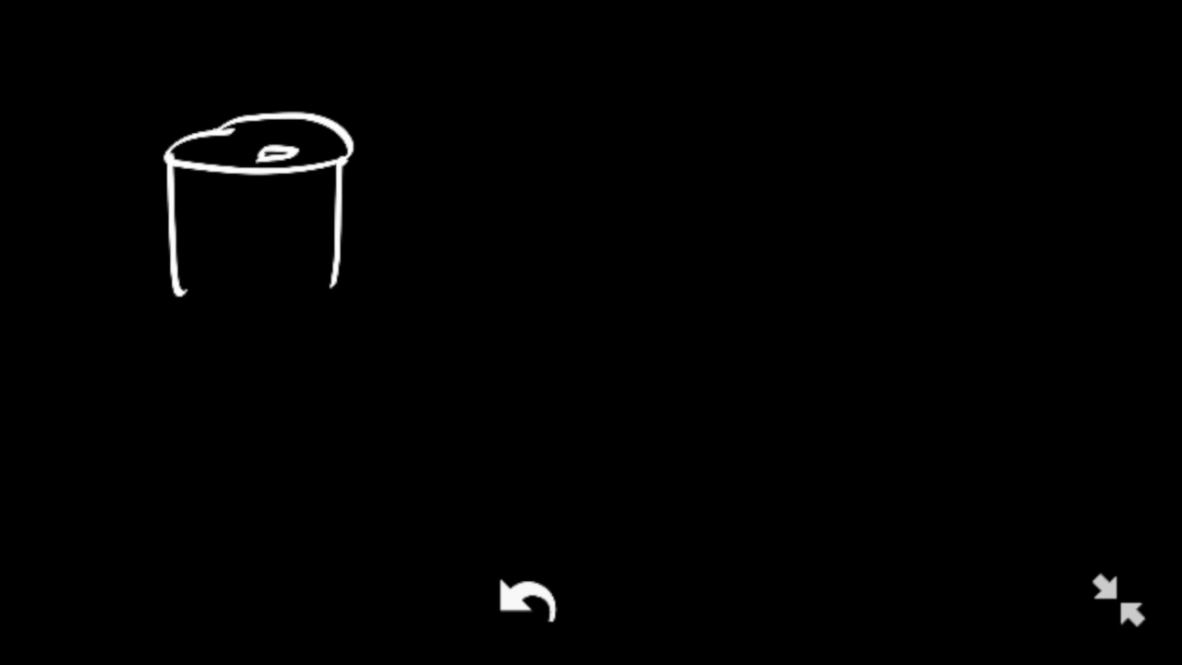
- Sketch the oval base beneath the cylindrical container at the top left
{"action": "left_click_drag", "start_coordinate": [181, 281], "coordinate": [342, 295]}
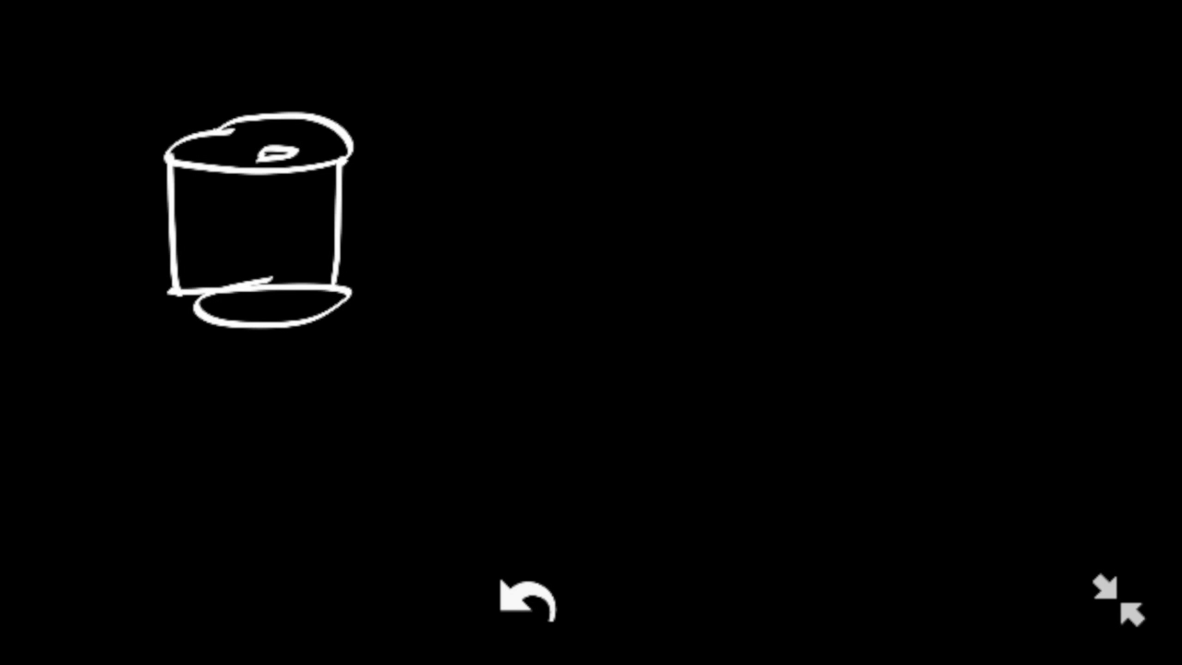
{"action": "left_click", "coordinate": [530, 602]}
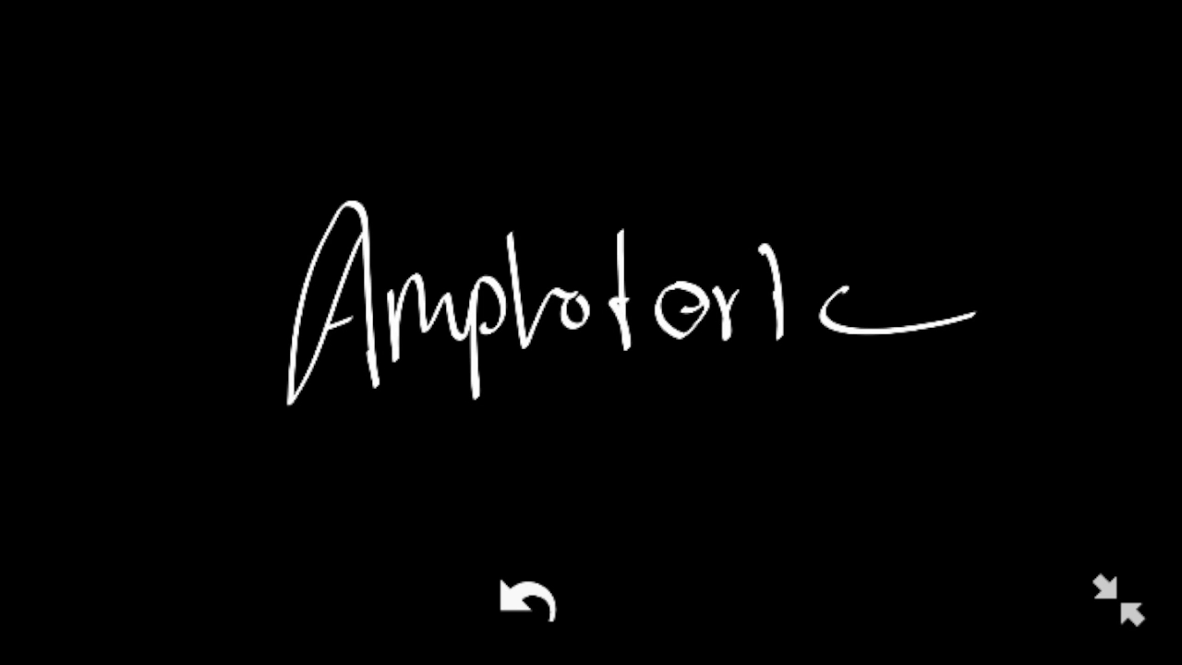
- Undo the last two strokes of the handwritten word 'Amphoteric'
{"action": "left_click", "coordinate": [527, 608]}
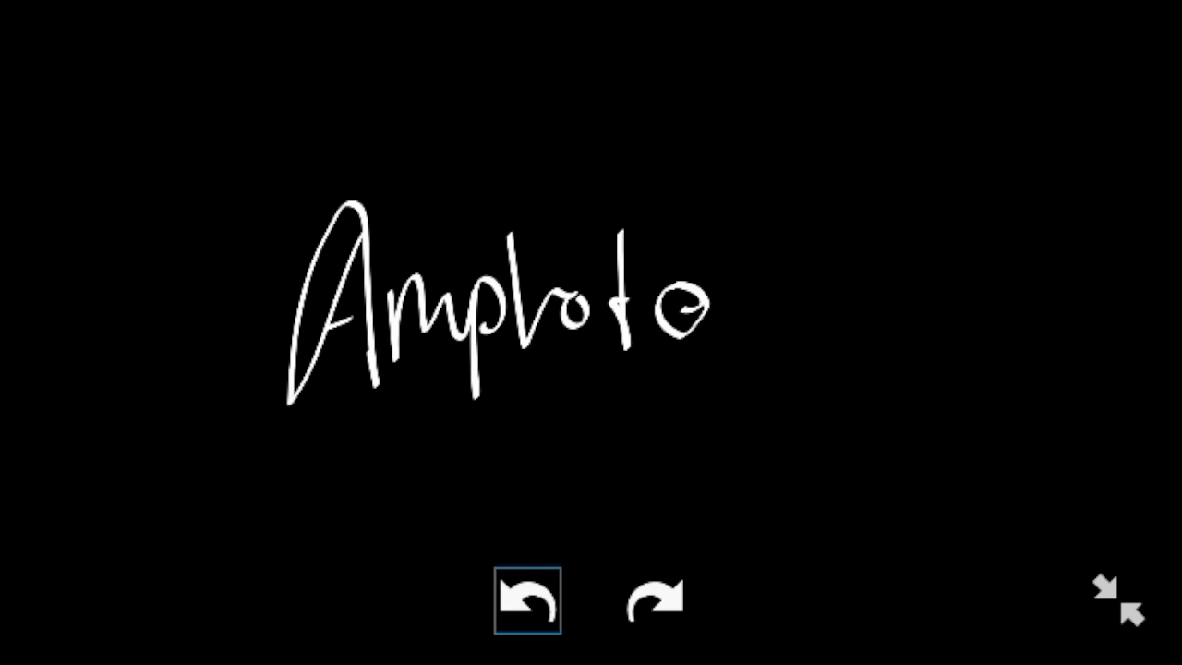
{"action": "left_click", "coordinate": [529, 602]}
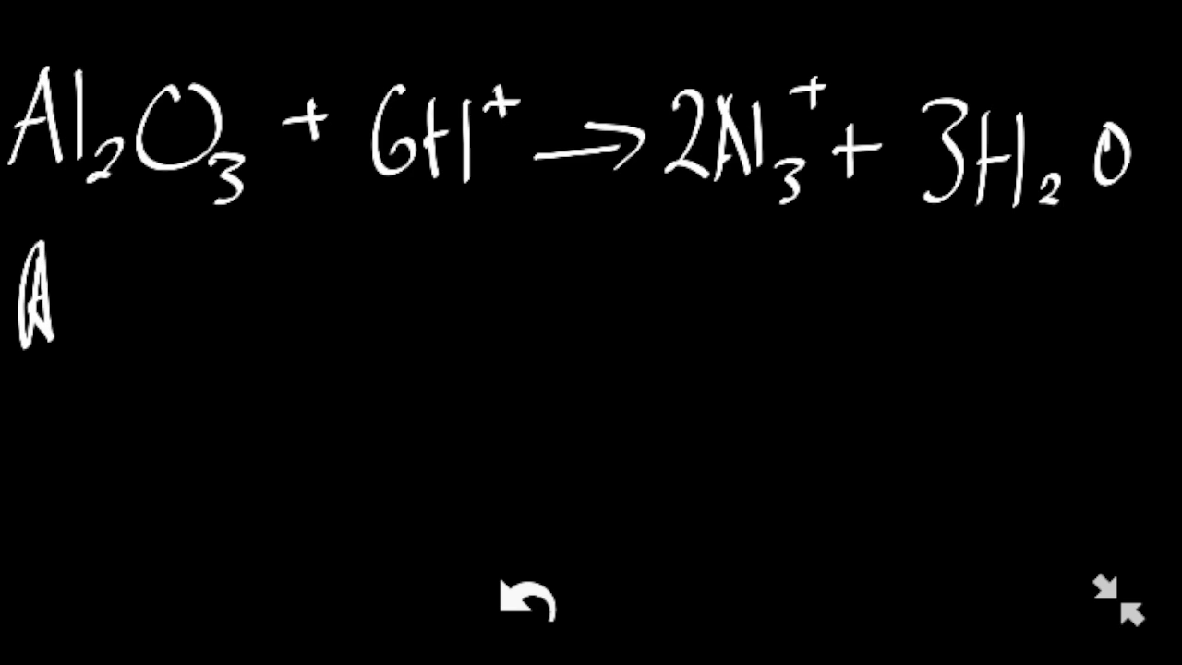
- Handwrite Al2O3 + 2OH- + 3H2O → 2Al(OH)4- on the second line beneath the acid reaction
{"action": "type", "text": "Al2O3 + 2OH- + 3H2O →"}
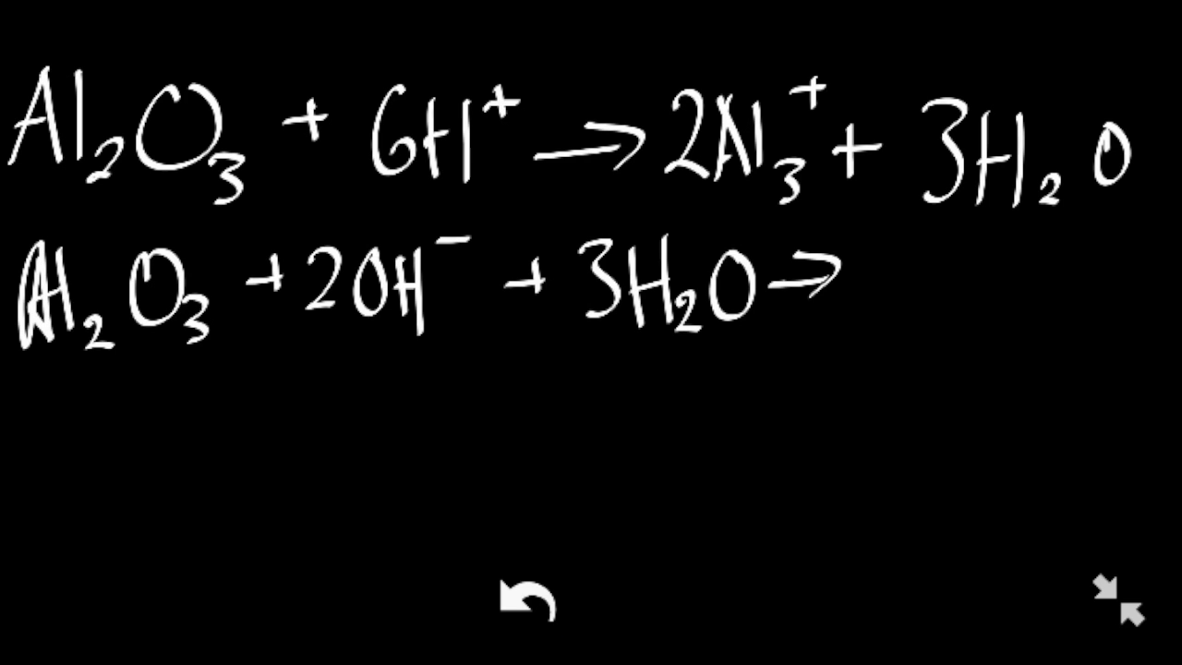
{"action": "type", "text": "2Al(OH"}
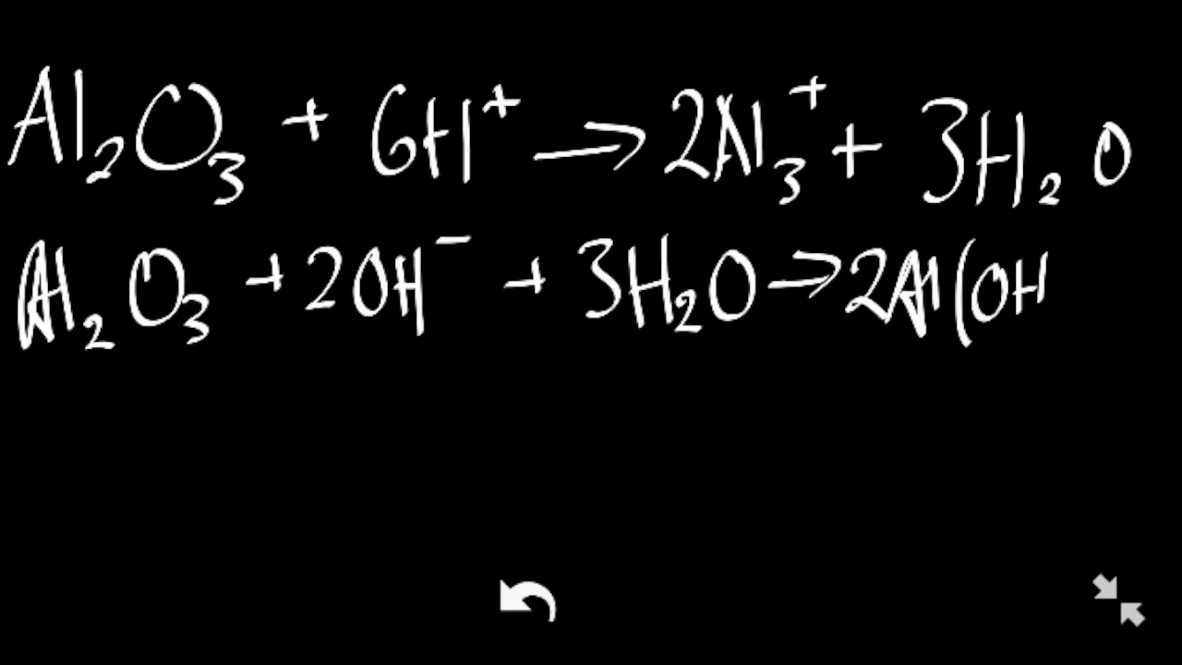